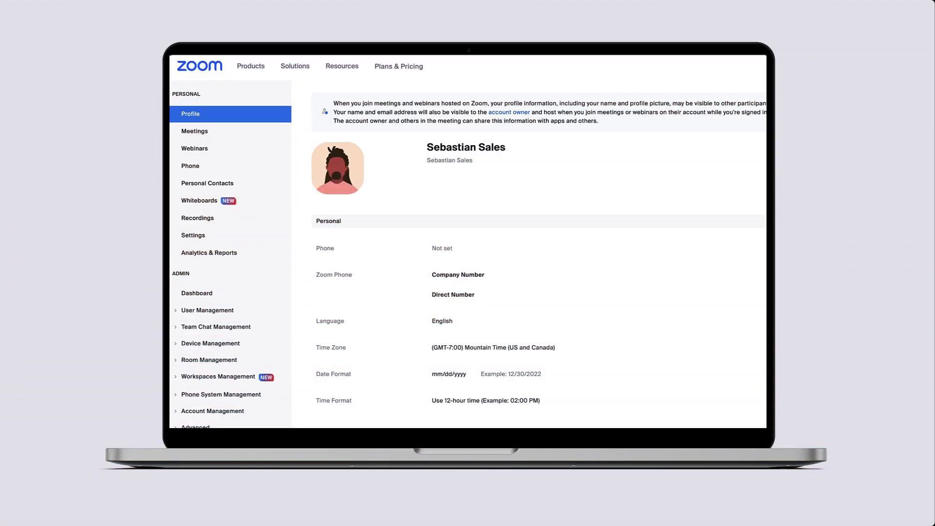
Navigate the admin sidebar to Room Management > Zoom Rooms and begin a new location structure via Add Location.
click(209, 359)
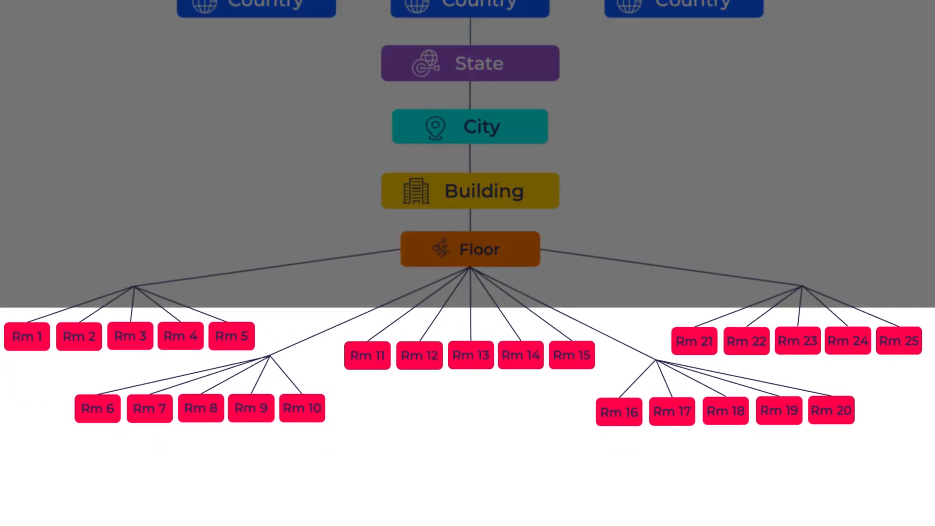
click(470, 354)
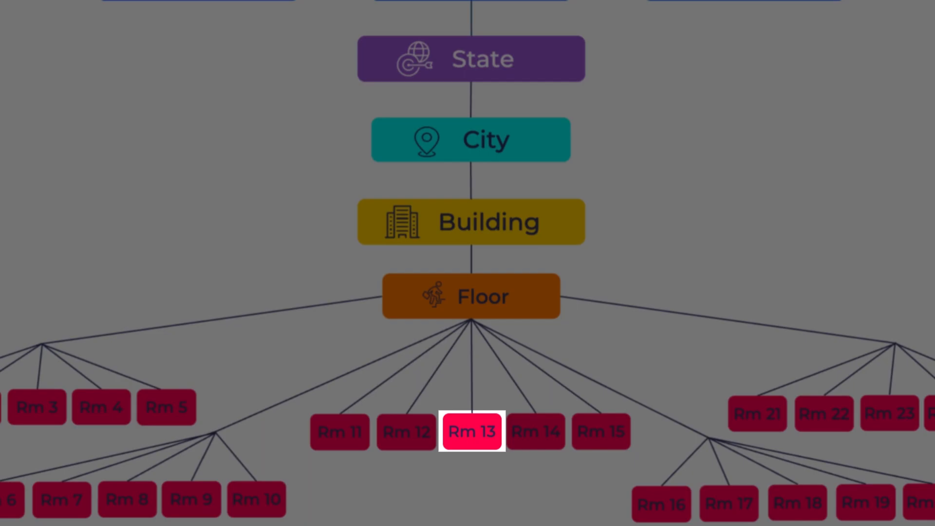
click(470, 139)
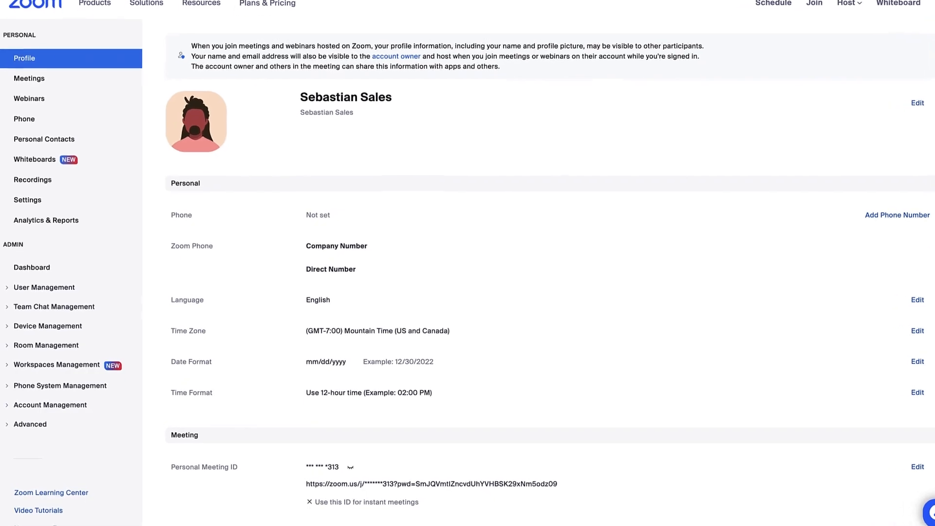
scroll(down, 3)
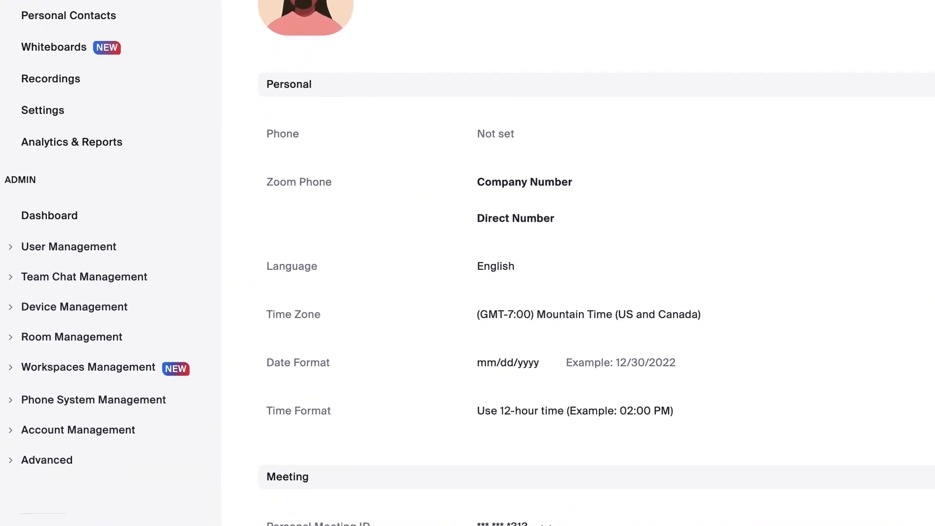
scroll(down, 3)
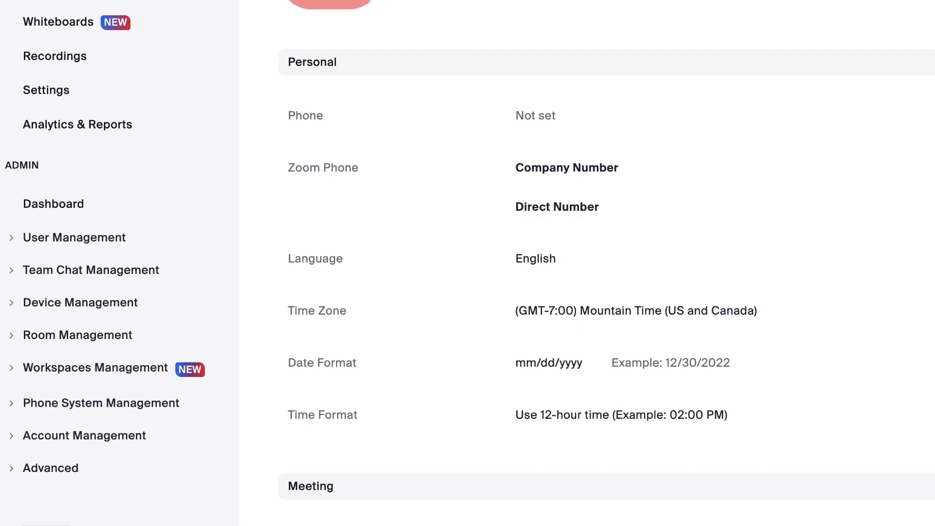
click(77, 335)
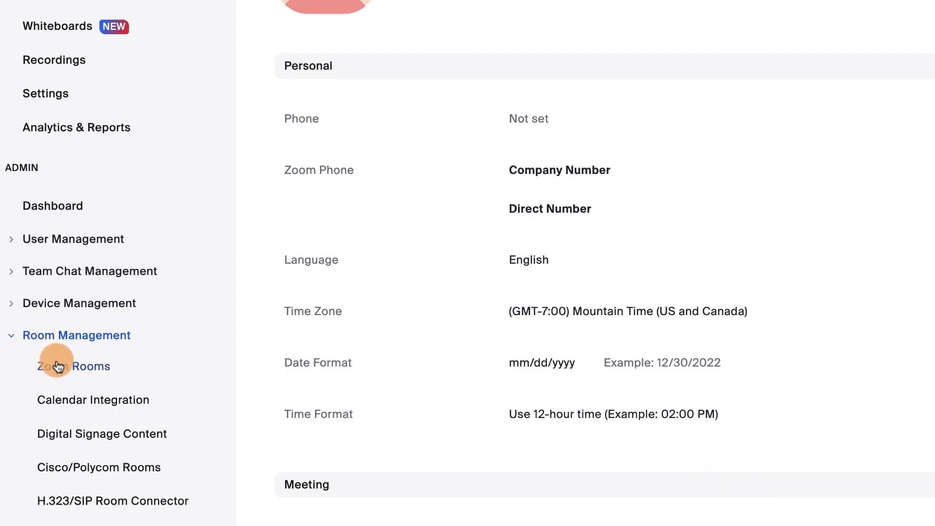
click(74, 366)
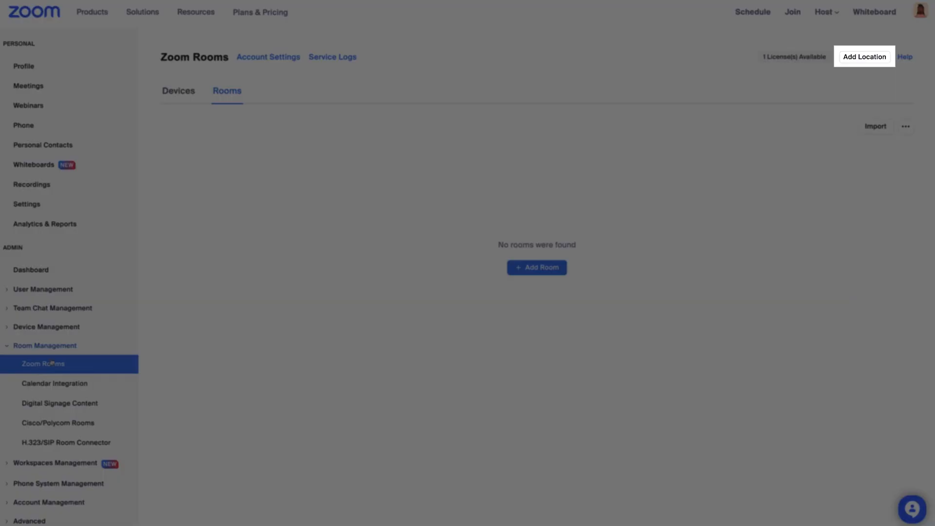
click(864, 57)
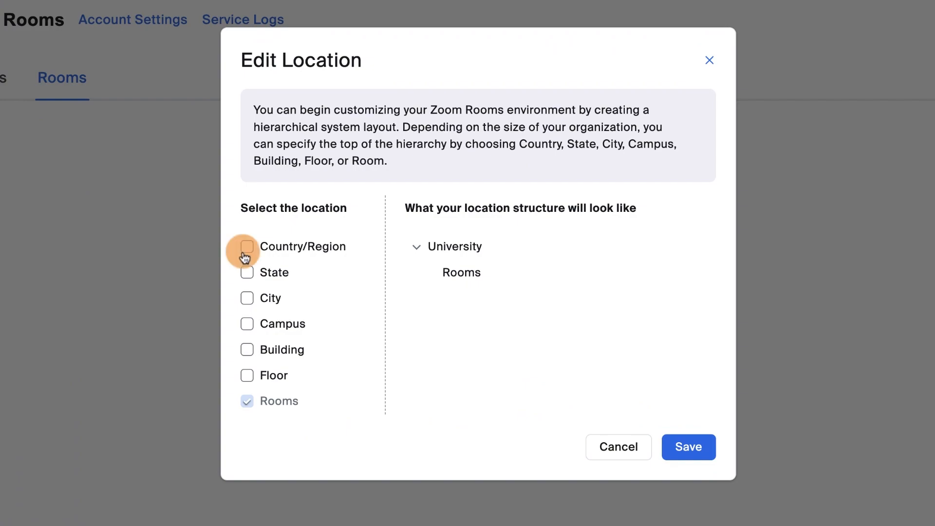
Enable Country/Region, State, City, Campus, Building and Floor levels above Rooms and save the hierarchy.
click(246, 298)
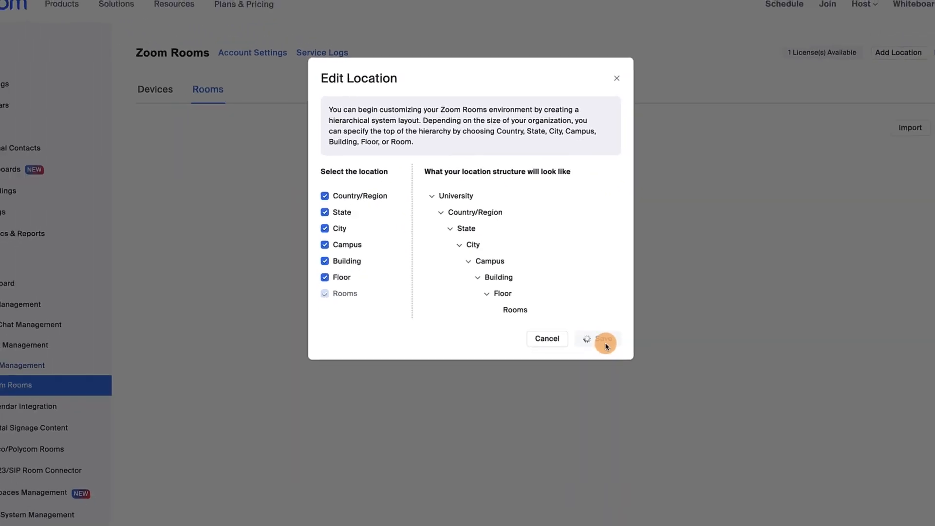
click(603, 338)
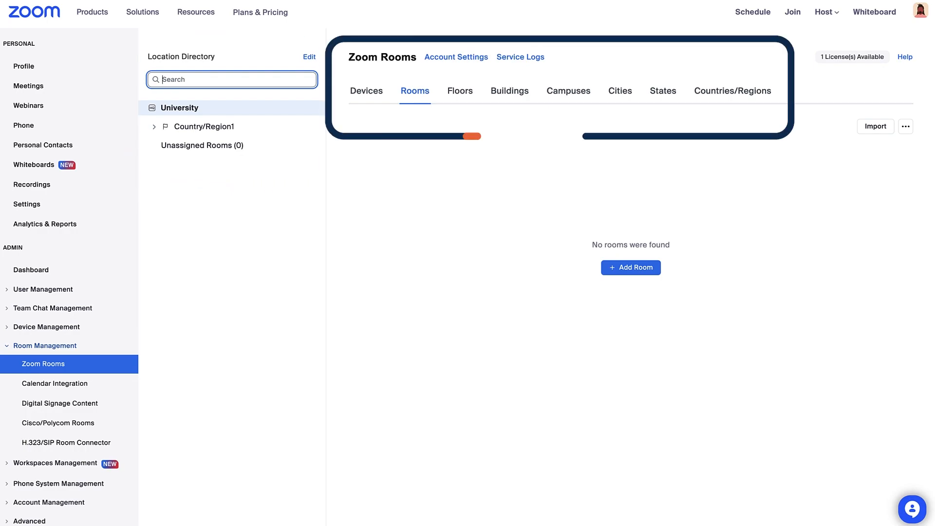
Expand the Location Directory, rename Country/Region1 to USA, save, and return to the Zoom Rooms overview.
click(154, 127)
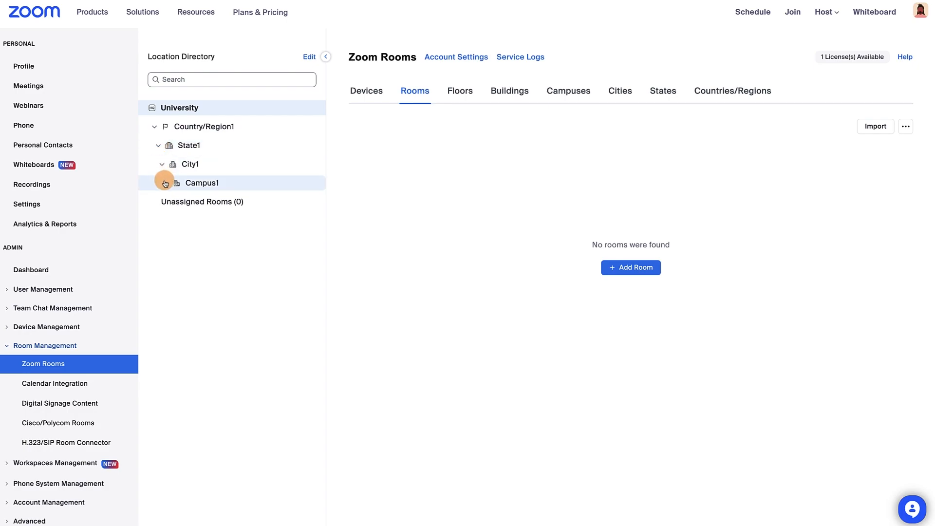
click(164, 183)
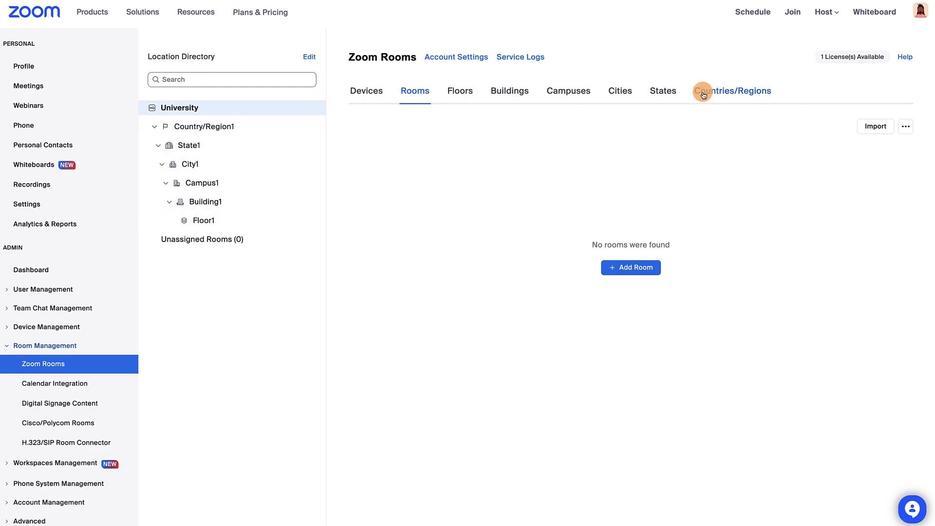
click(732, 90)
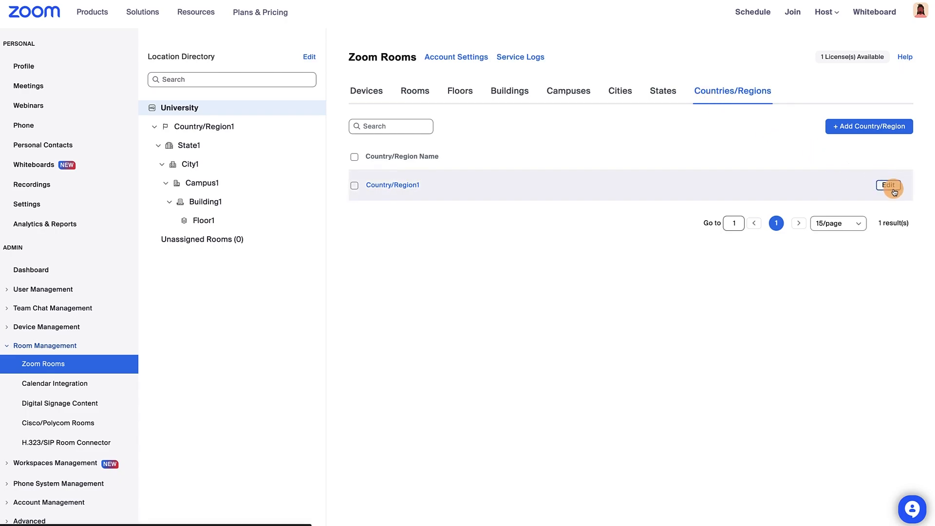
click(888, 185)
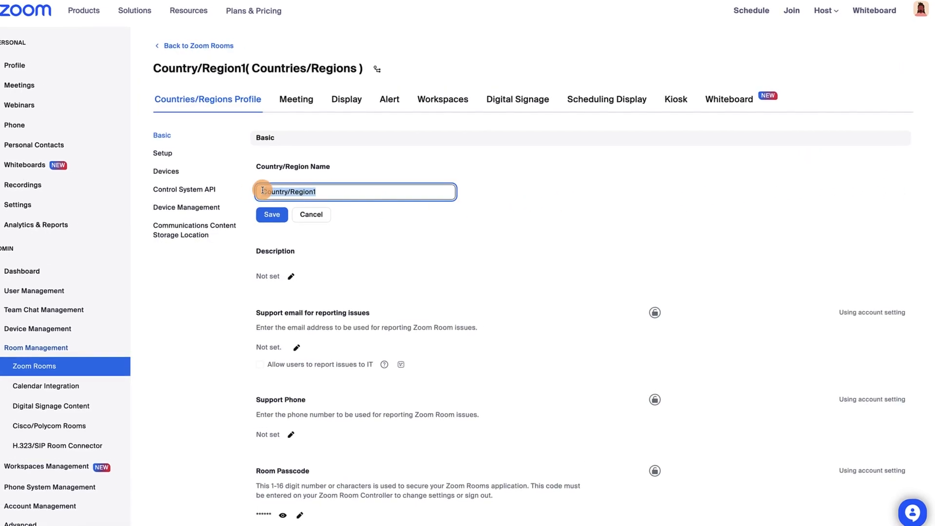
text(USA)
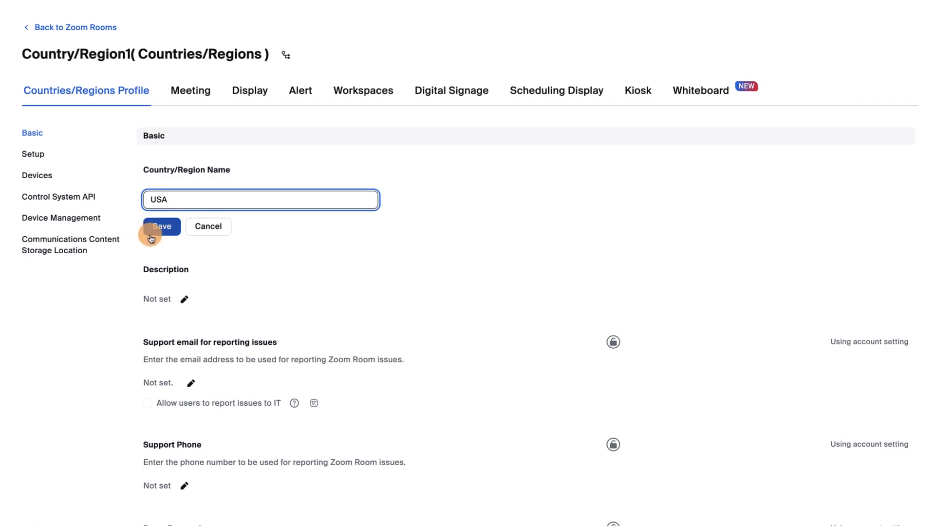
click(161, 226)
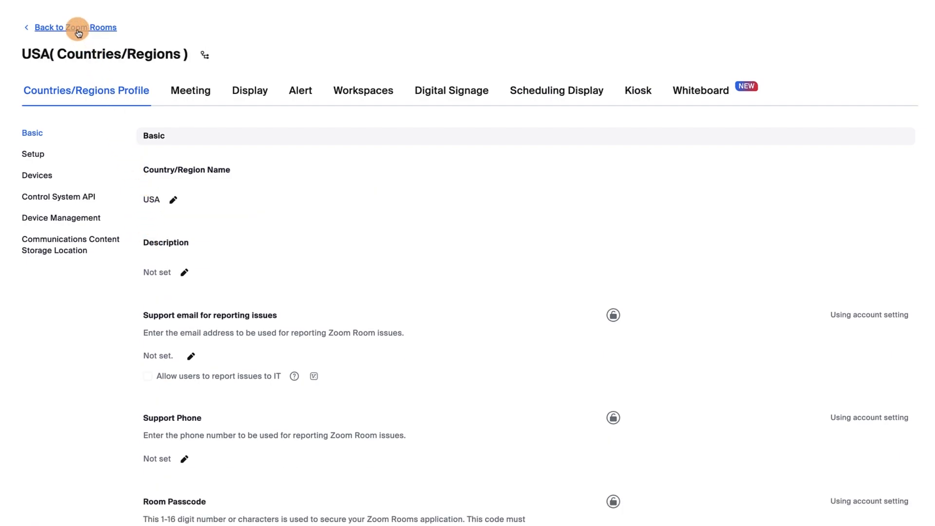
click(75, 27)
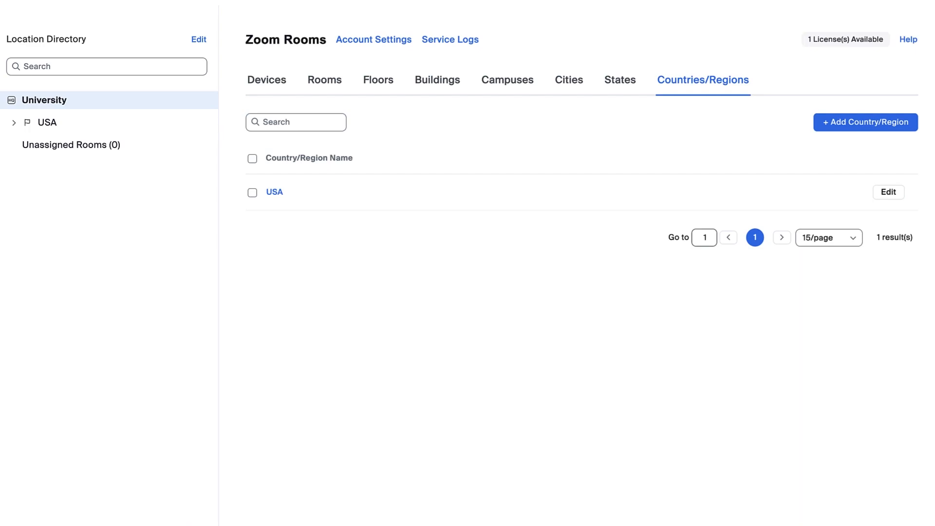
click(865, 122)
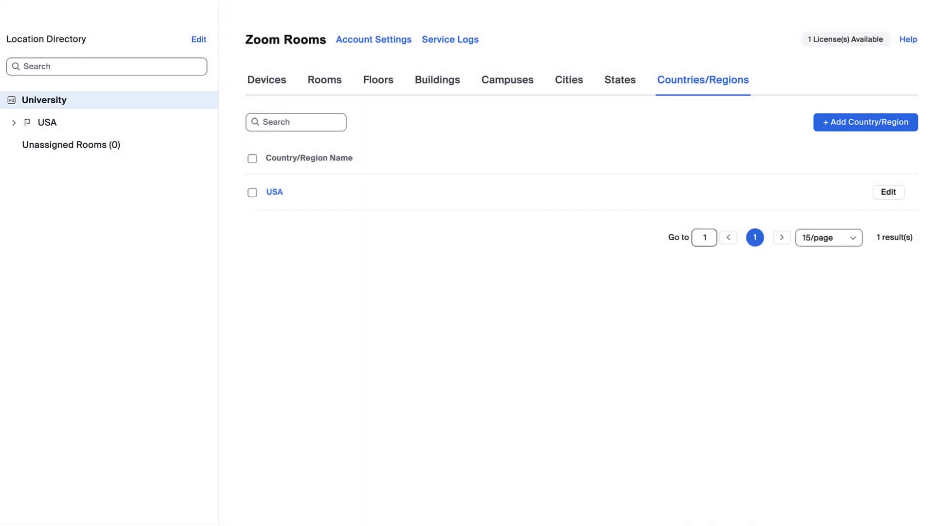
Rename State1 to Massachusetts from the States list and save.
click(620, 79)
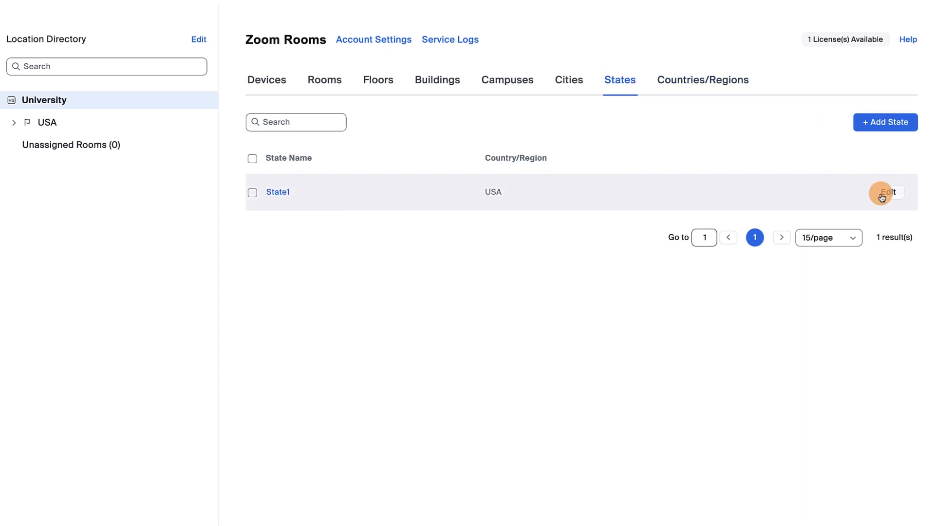
click(888, 192)
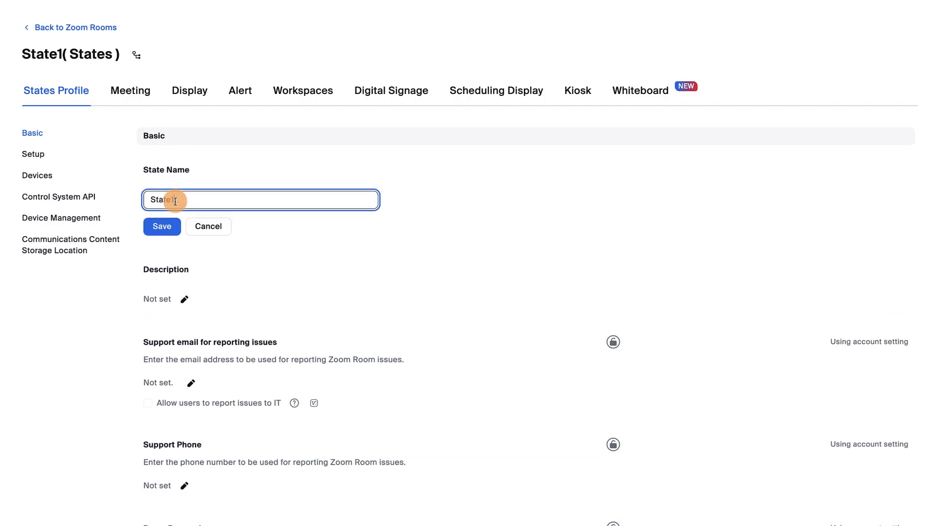
text(Mass)
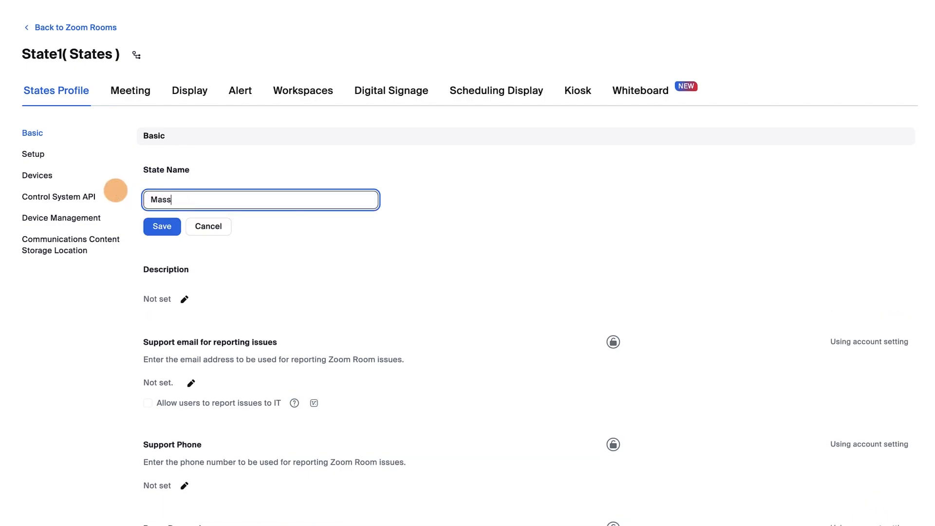
text(achusetts)
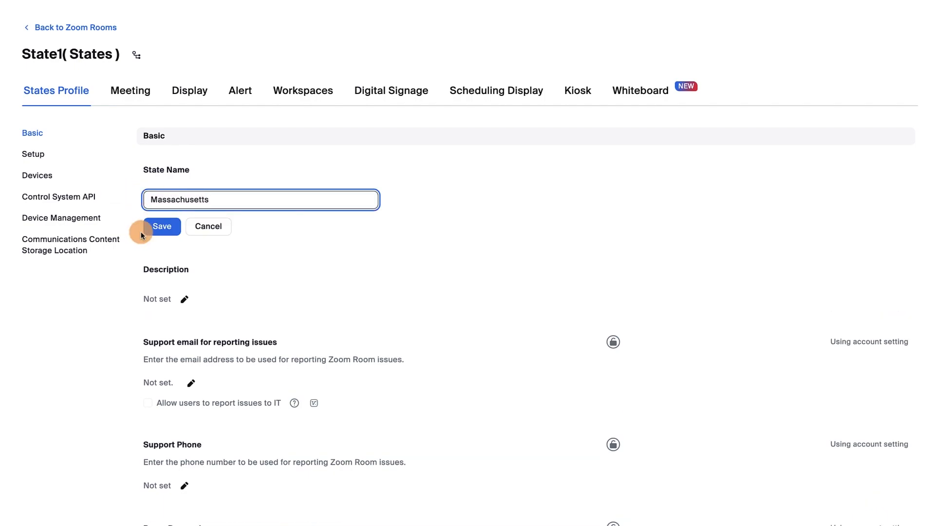
click(161, 226)
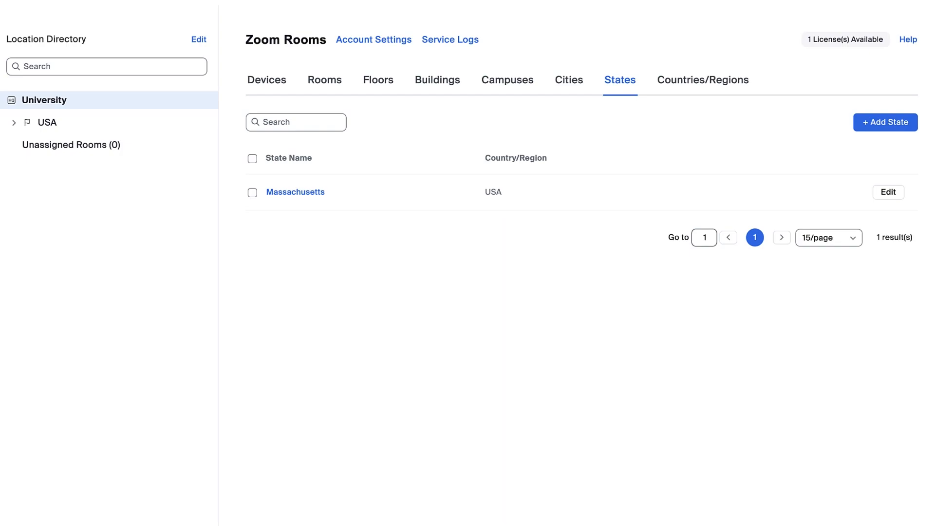
Rename City1 to Newton from the Cities list and save.
click(568, 78)
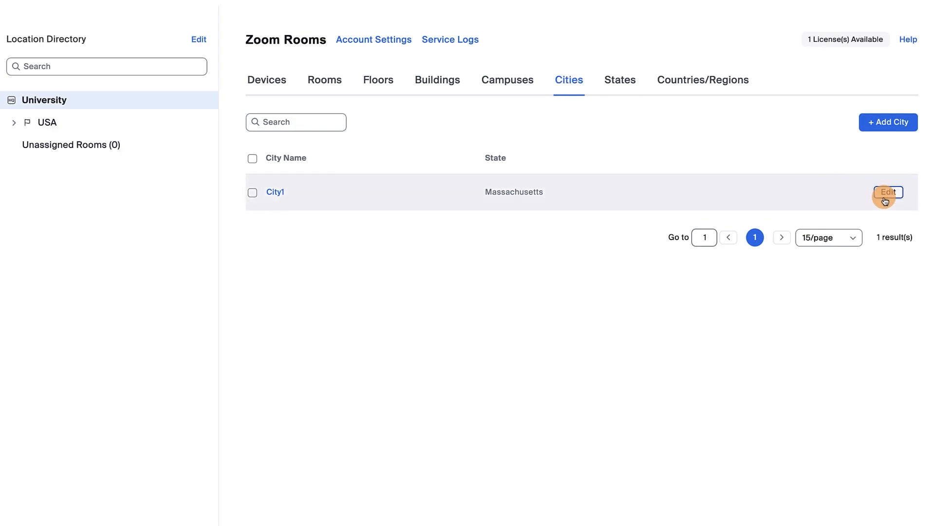
click(889, 192)
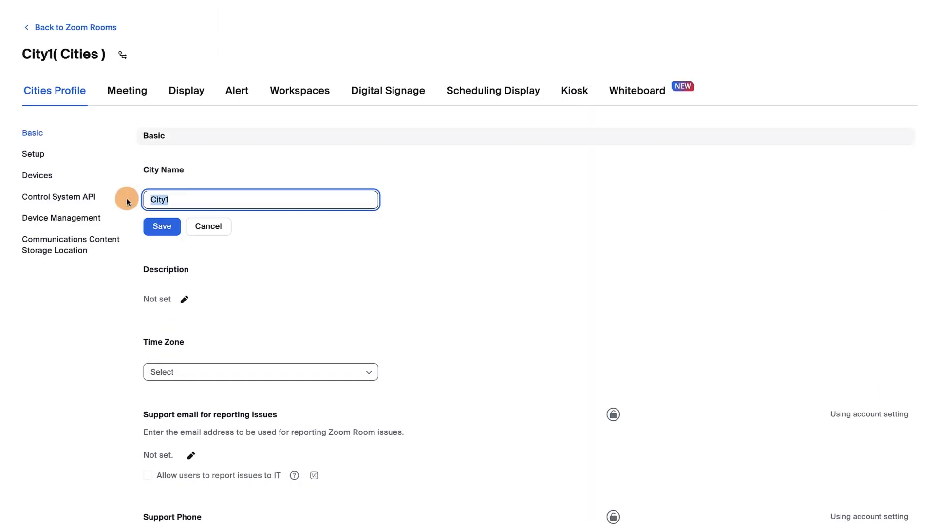
click(162, 227)
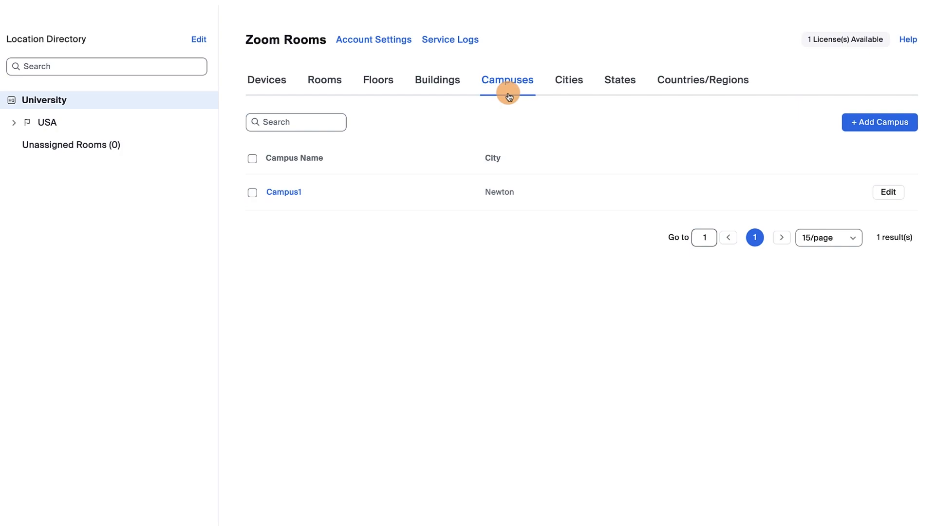
Rename Campus1 to Newton Campus, save, and return to the Buildings list.
click(284, 191)
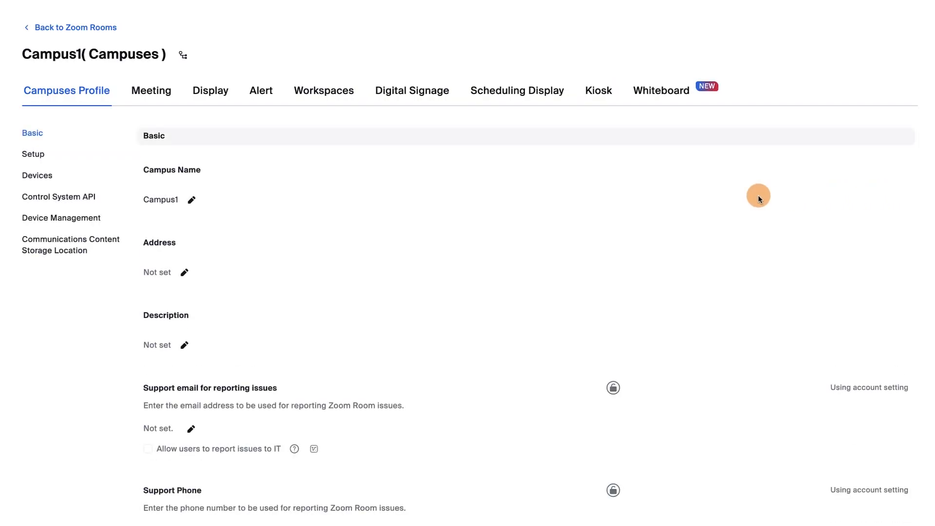
text(Newton Campus)
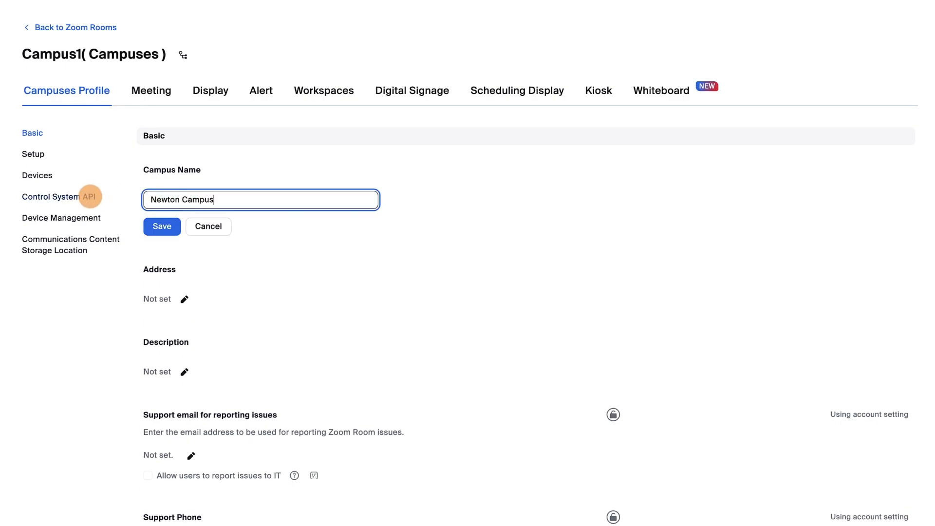
click(162, 226)
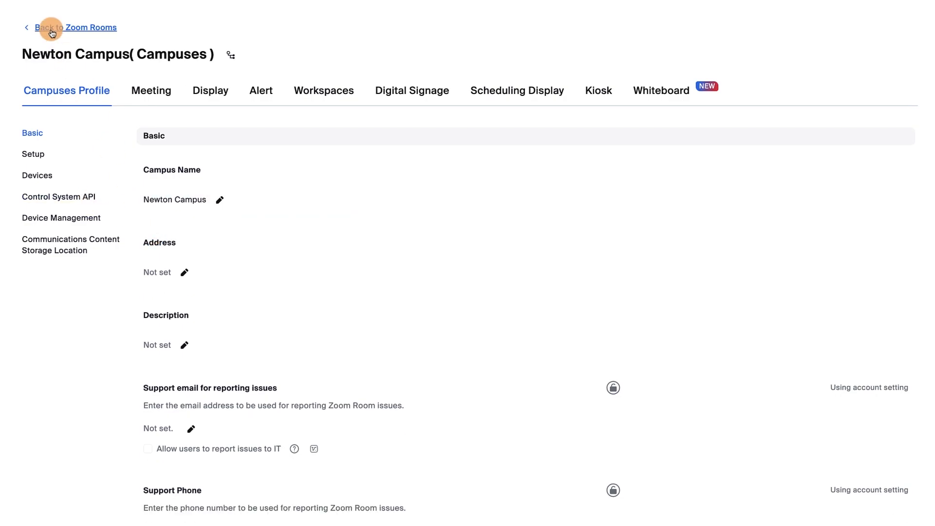
click(76, 27)
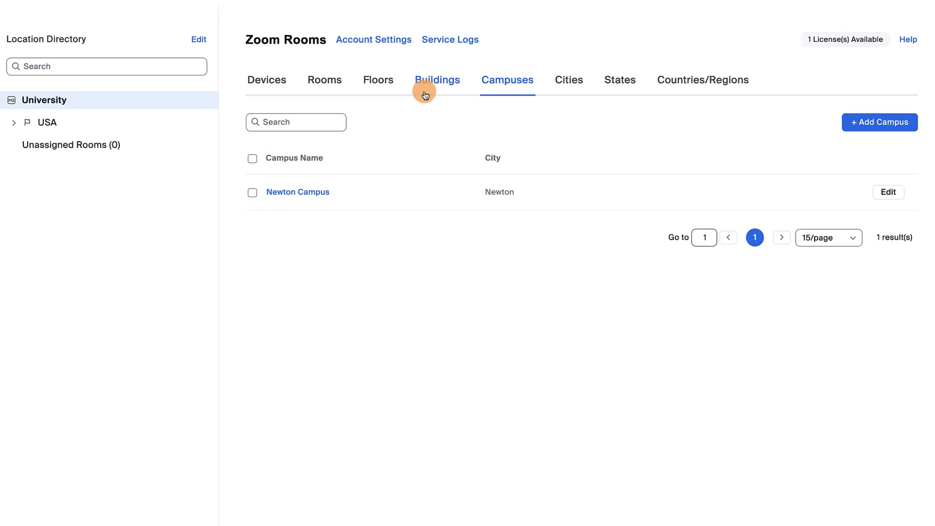
click(437, 79)
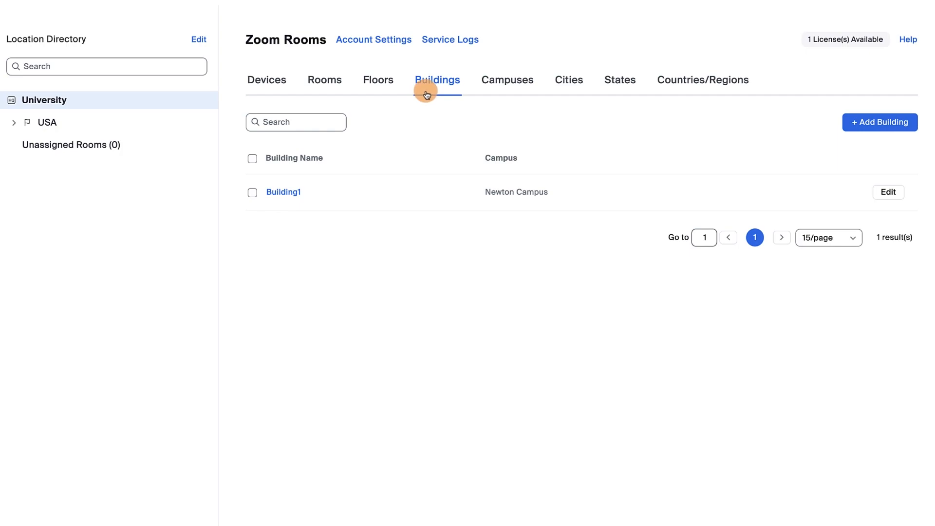
Add a School of Management building at 55 State Street under Newton Campus and save Building1 renamed as School of Law.
click(879, 122)
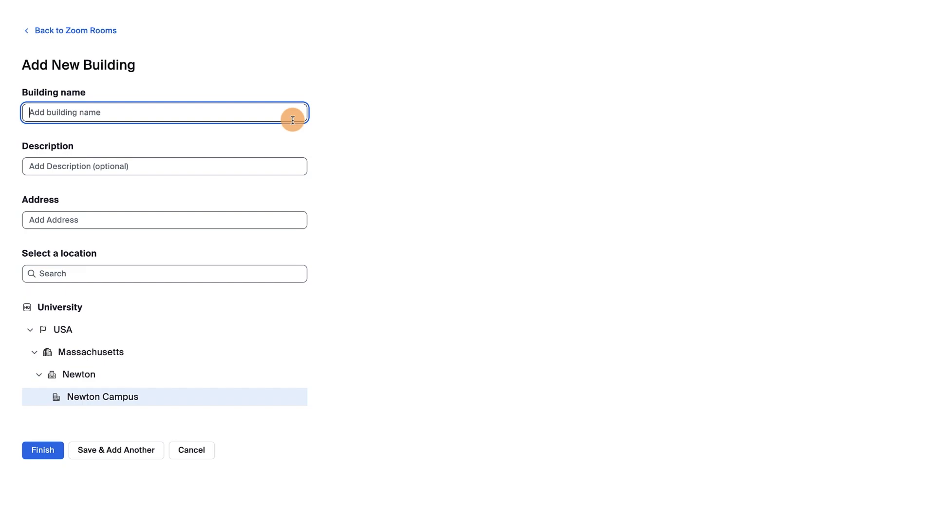
text(School of Management)
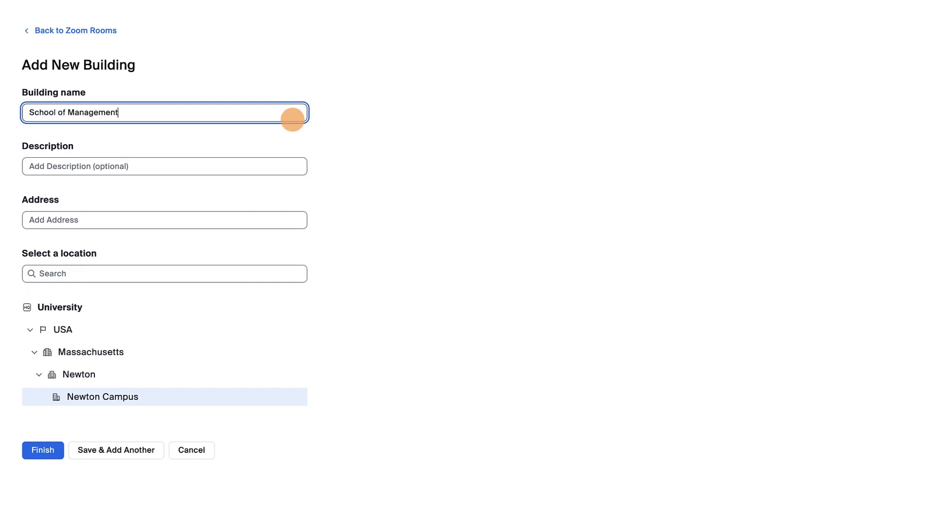
text(55 State Street)
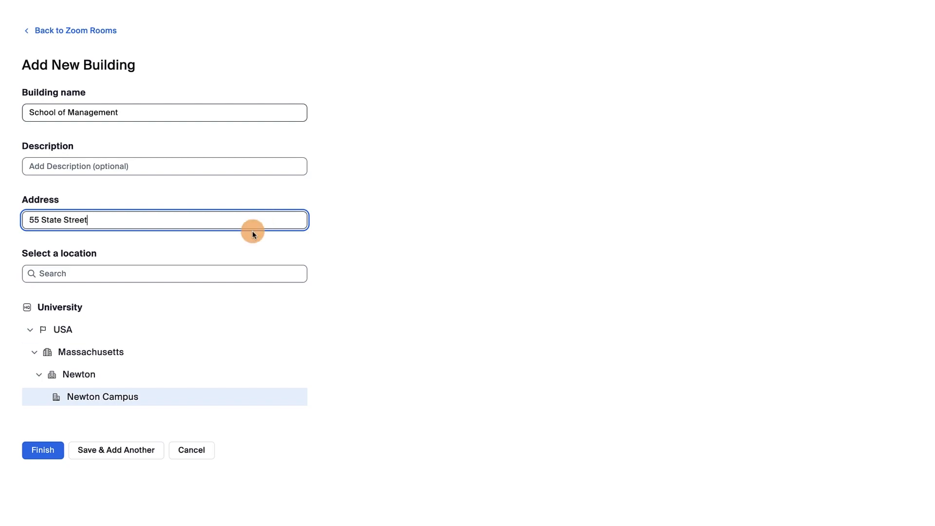
click(42, 450)
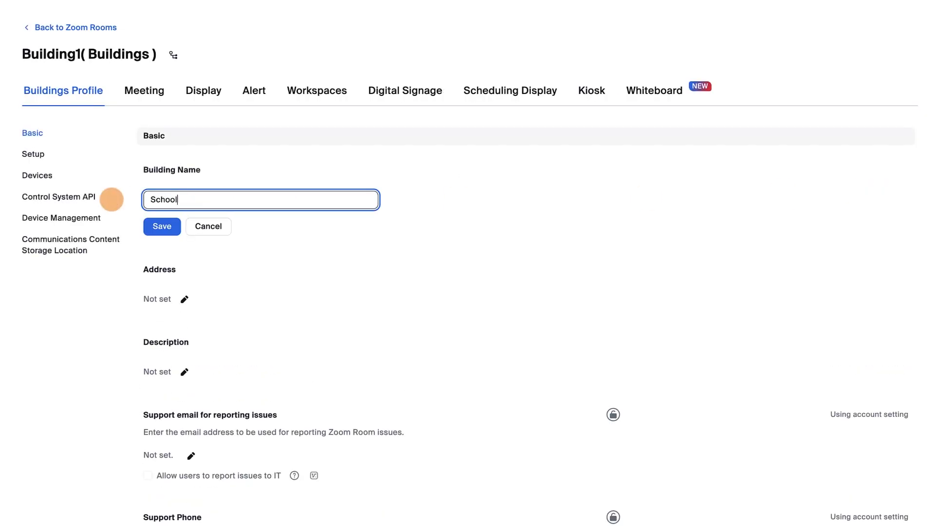
click(160, 226)
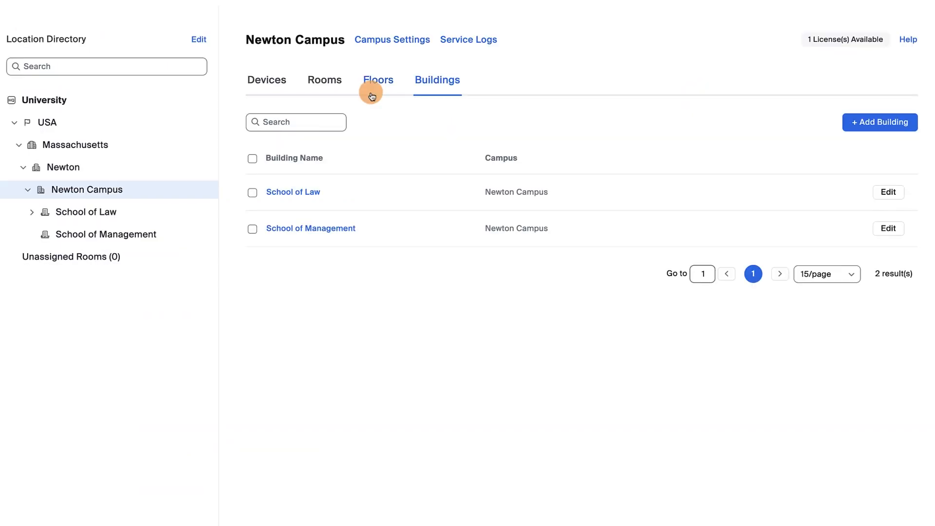
Review Floor1 under School of Law on the Floors list and bring up the Add a Zoom Room form.
click(378, 79)
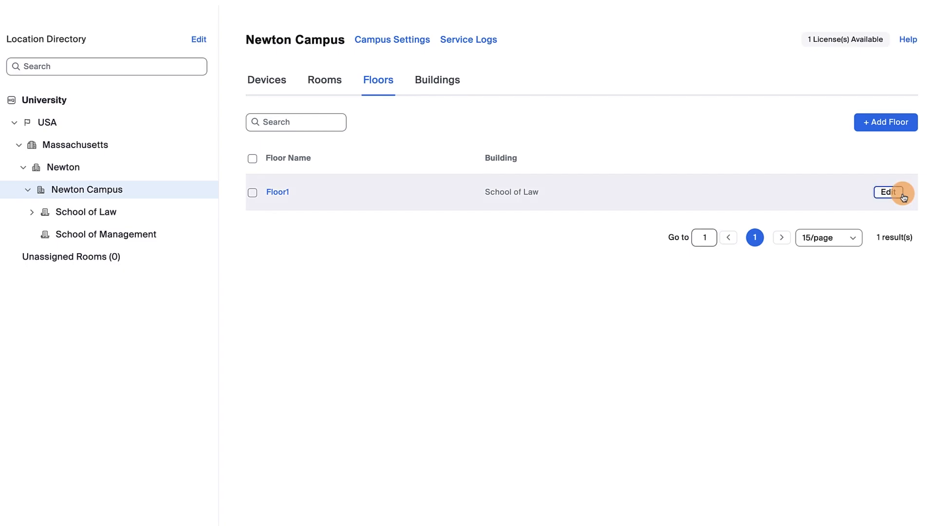
click(889, 192)
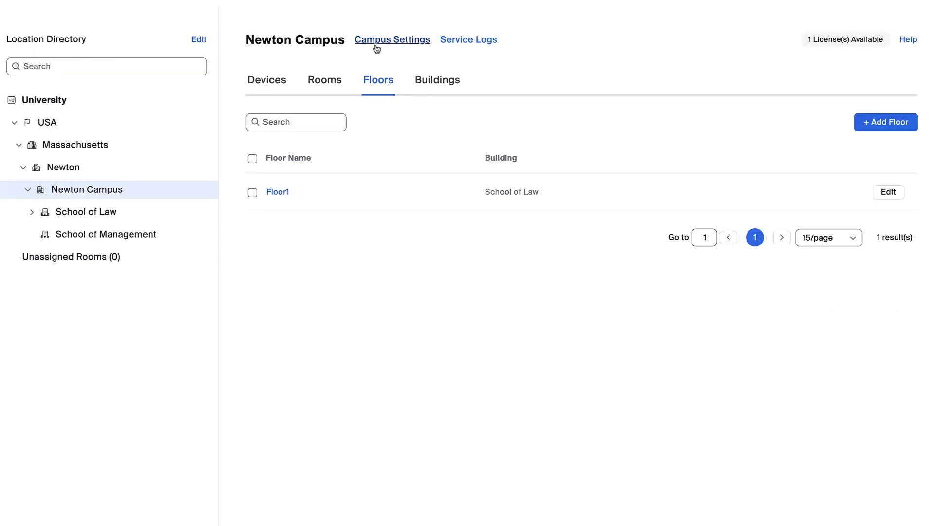
click(391, 39)
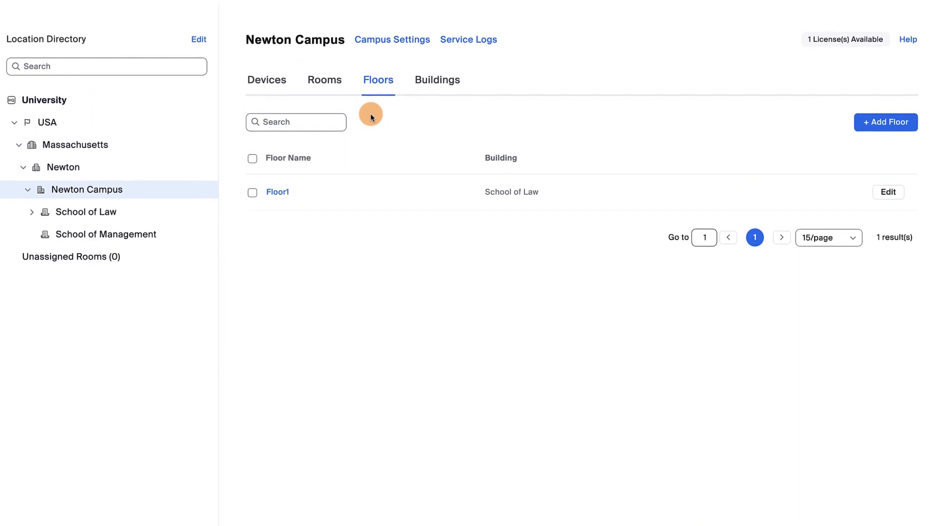
click(325, 78)
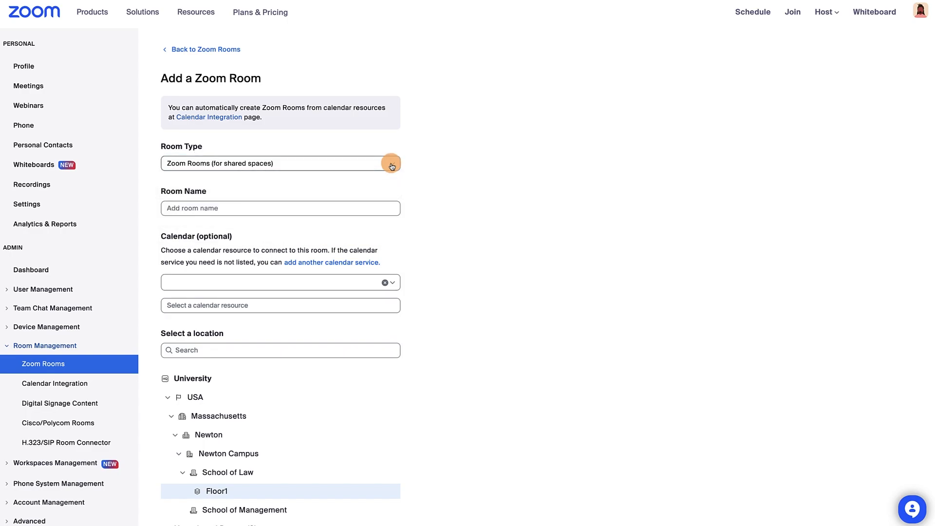
Create Room 100 on Floor1 of the School of Law building.
text(Room 100)
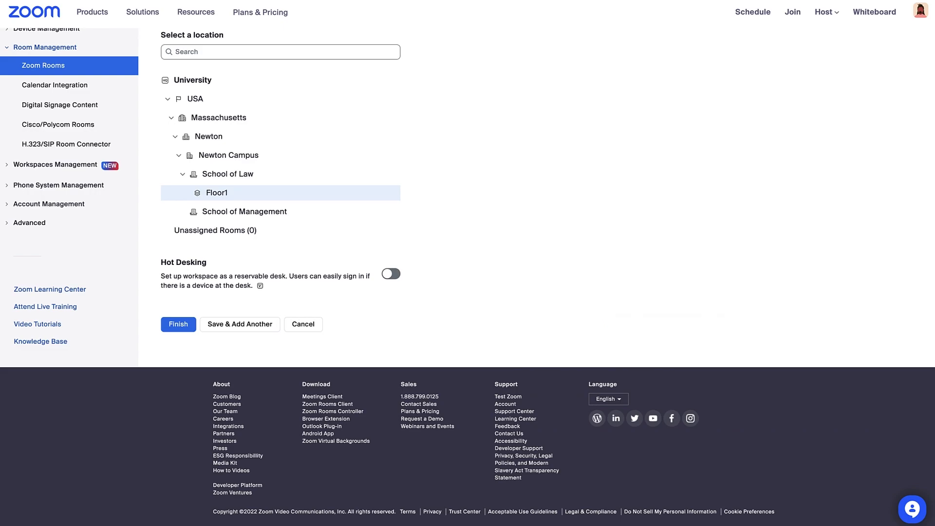
click(177, 324)
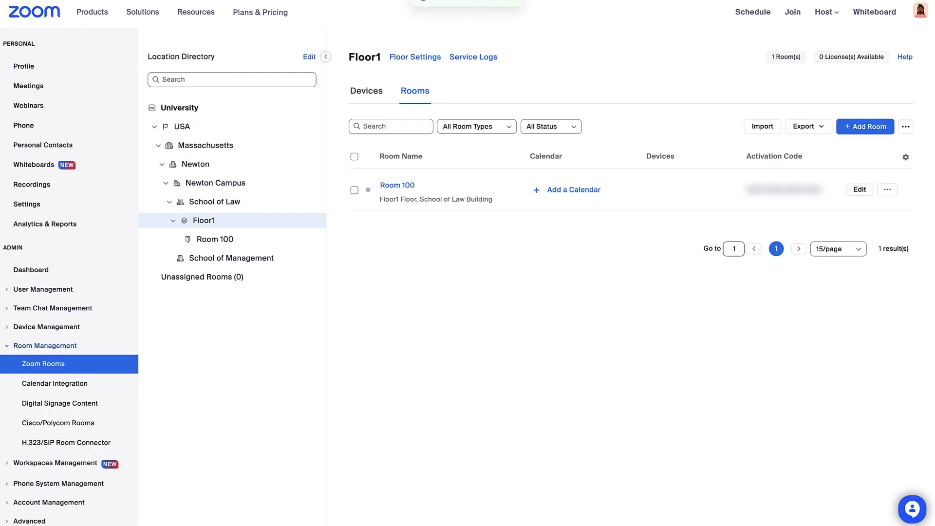